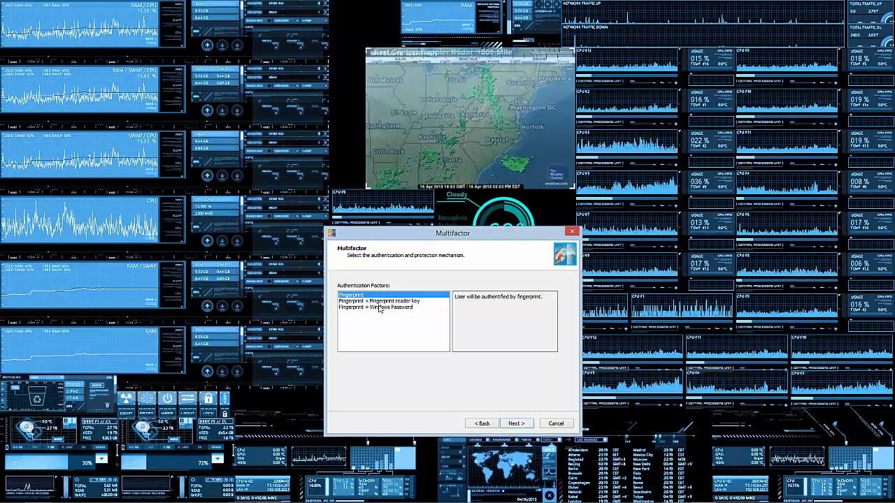
Step: Keep fingerprint-only authentication and advance past the enrollment hints to scanning practice
left_click(380, 301)
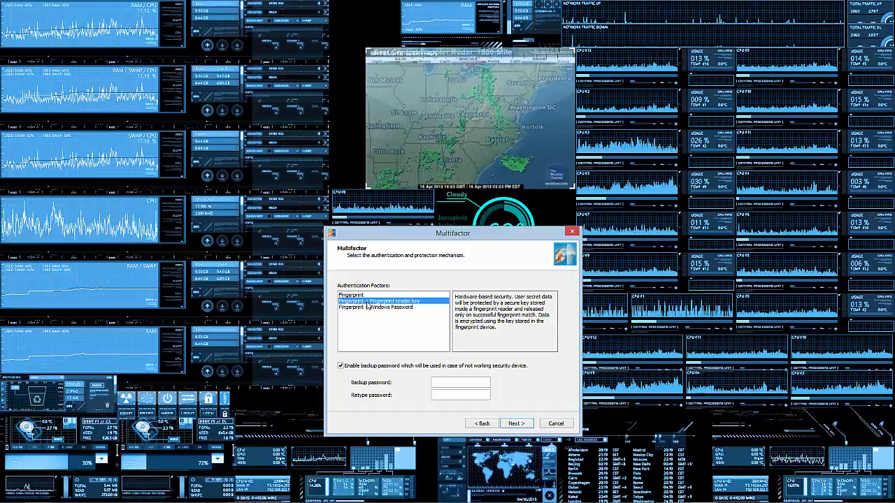
left_click(378, 295)
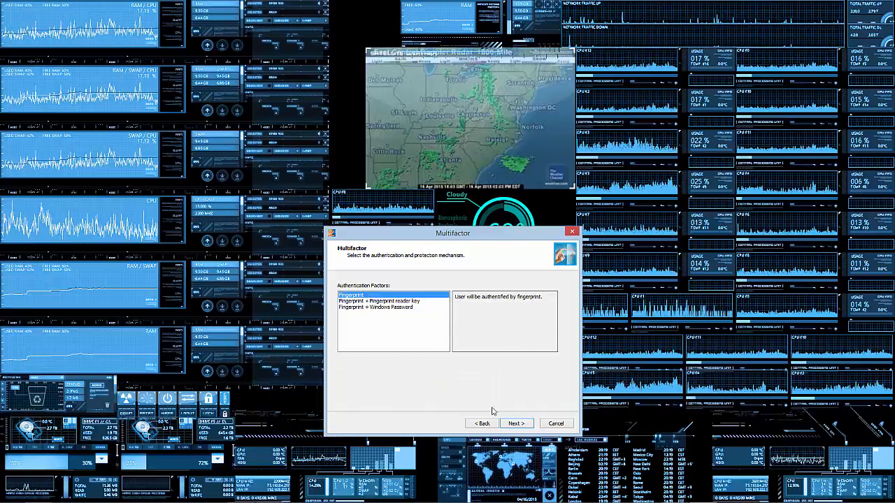
left_click(515, 423)
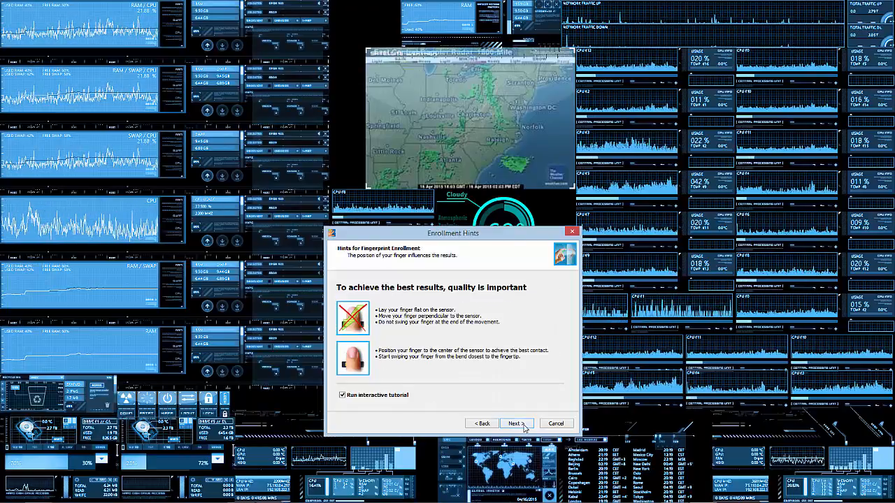
left_click(515, 424)
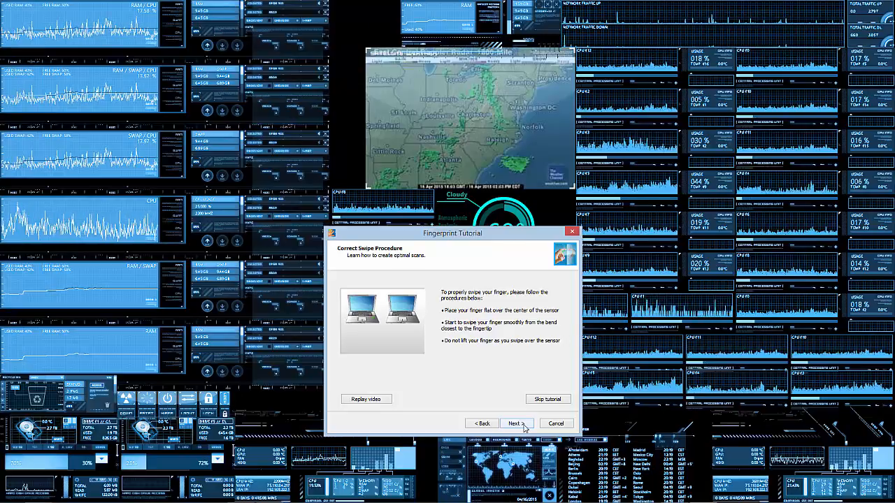
left_click(516, 423)
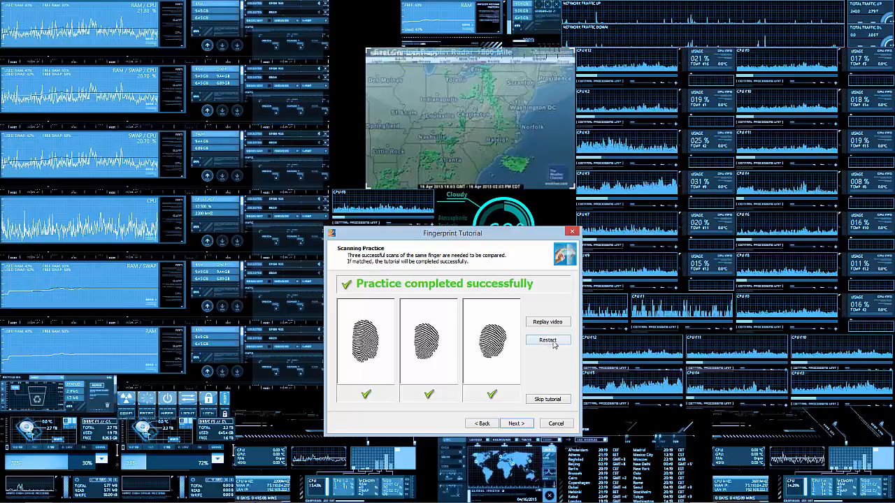
Step: Restart the swipe practice after failed scans, then proceed to the User's Fingers page
left_click(547, 340)
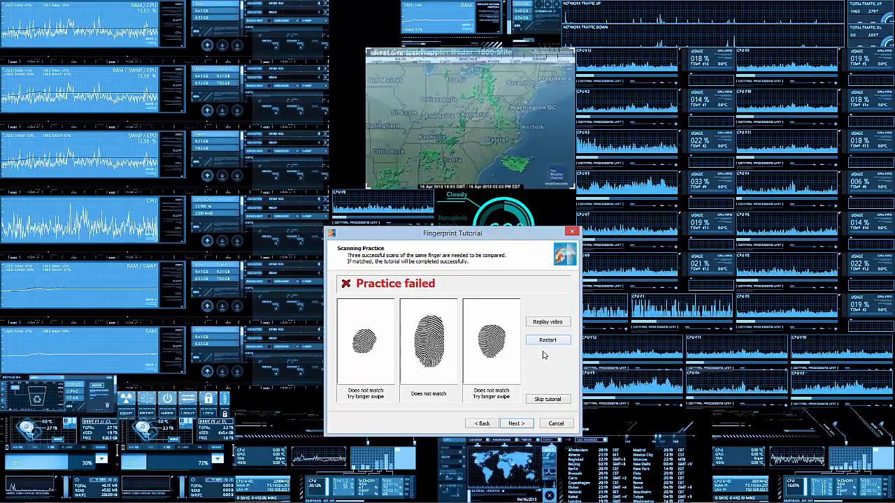
left_click(547, 340)
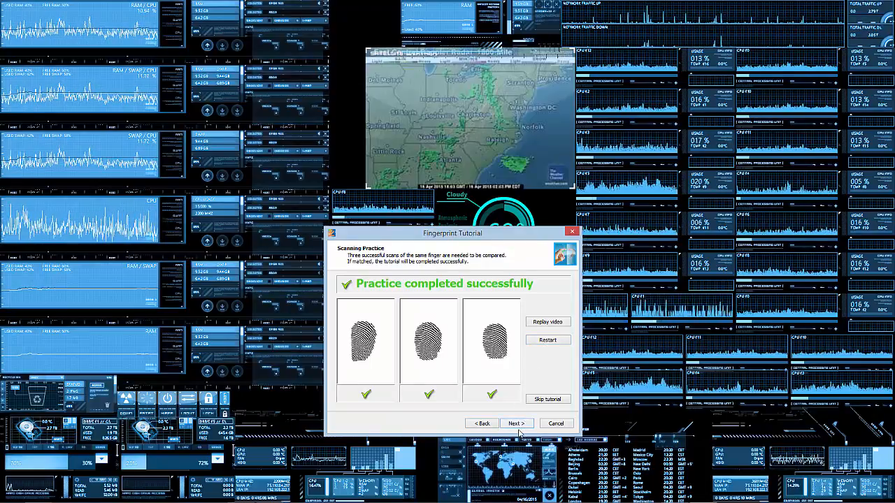
left_click(516, 423)
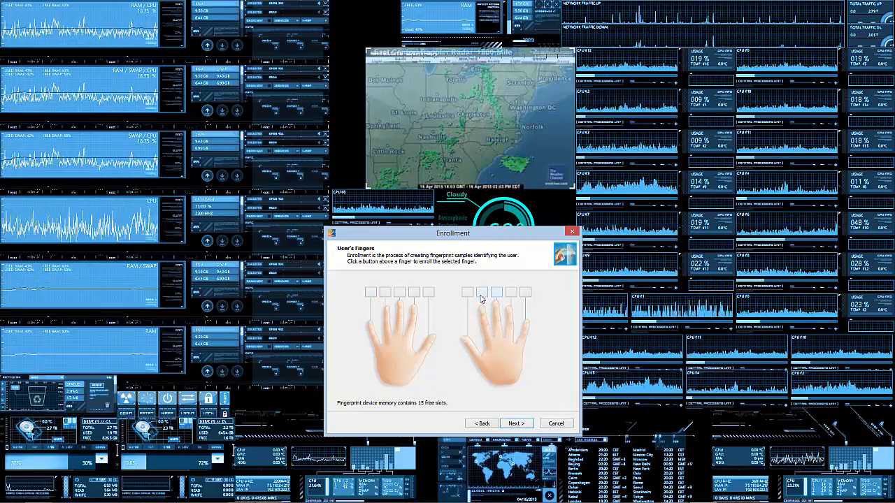
Step: Enroll the right index finger and finish the enrollment wizard
left_click(467, 291)
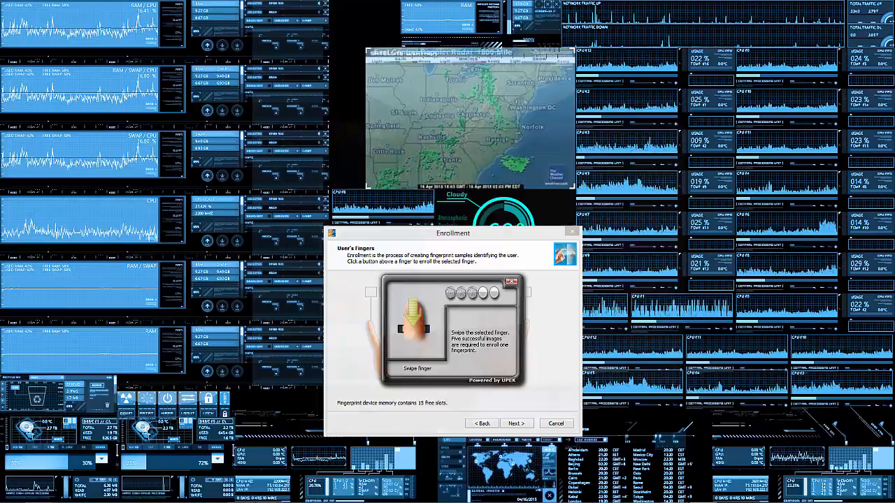
left_click(556, 423)
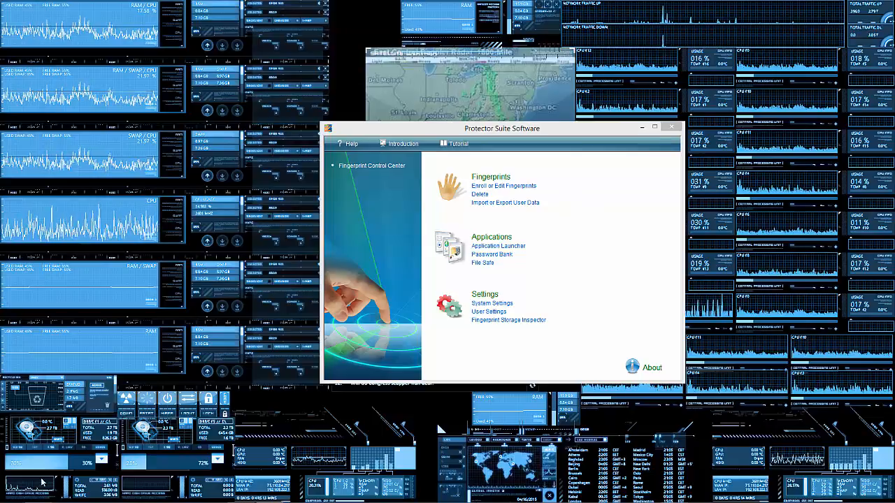
left_click(10, 493)
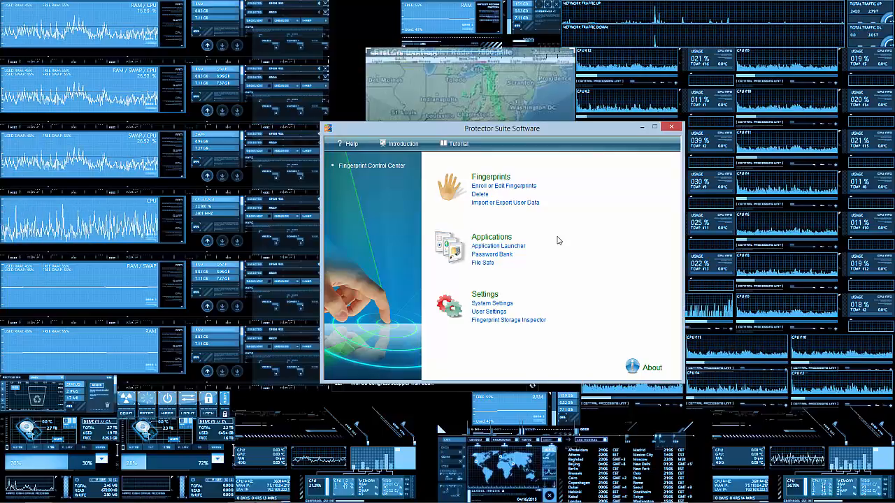
mouse_move(605, 311)
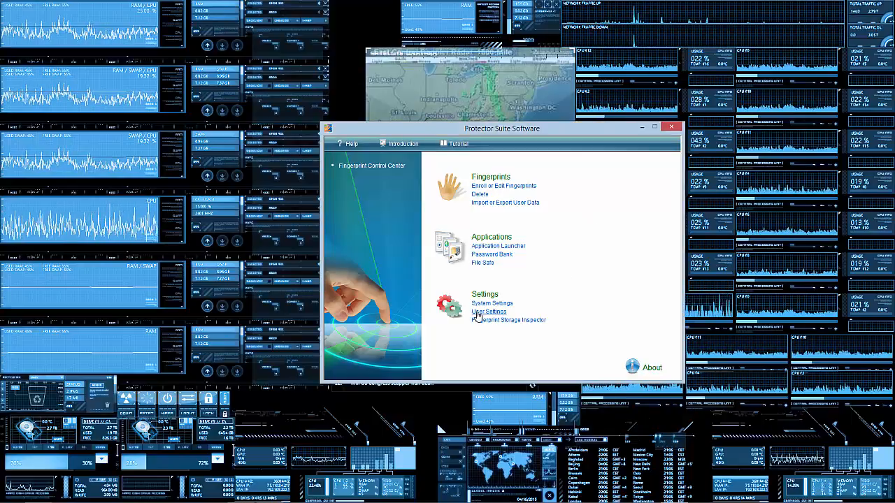
left_click(488, 311)
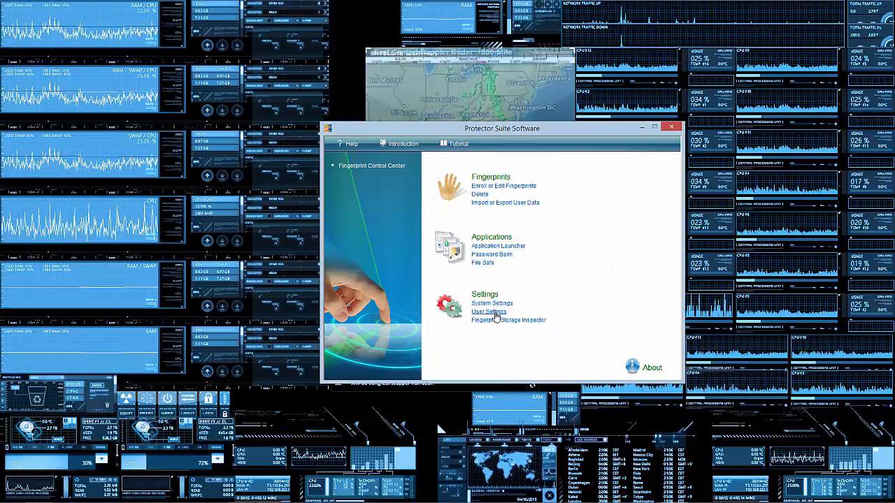
left_click(489, 311)
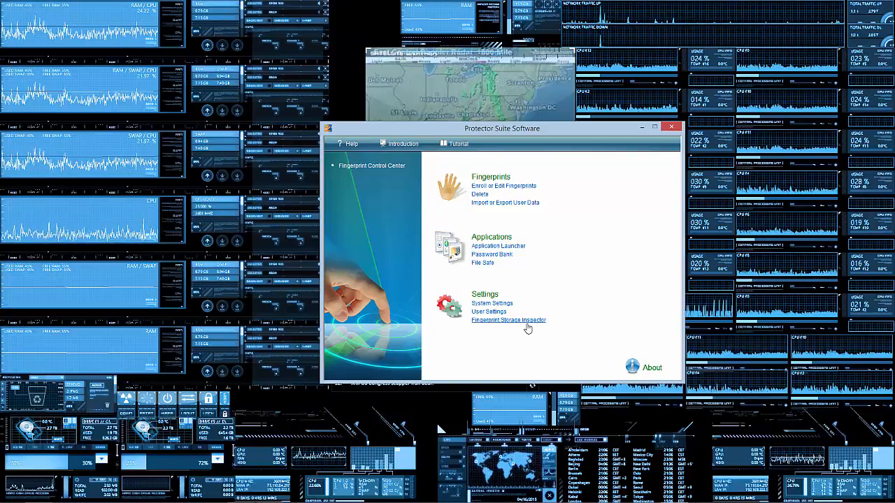
left_click(508, 320)
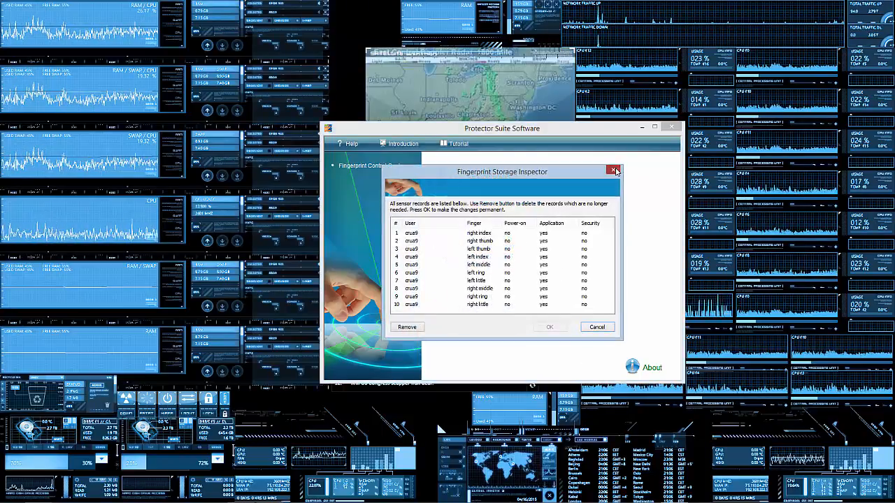
left_click(614, 171)
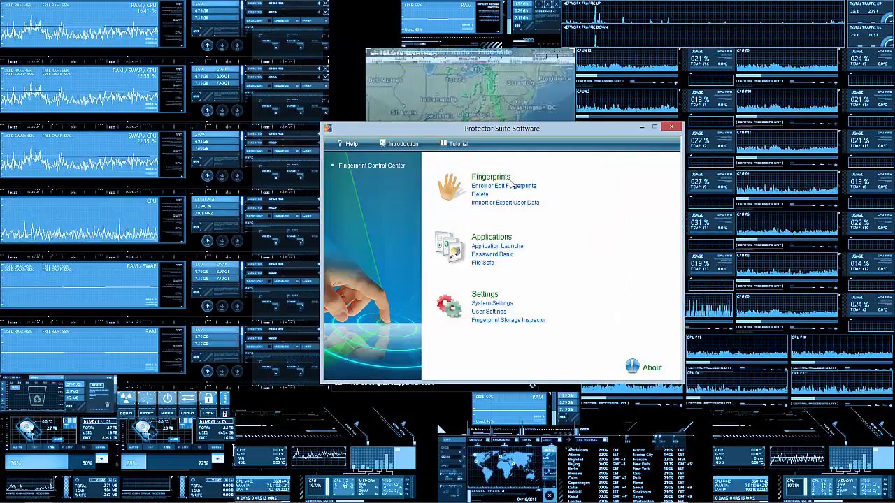
mouse_move(540, 249)
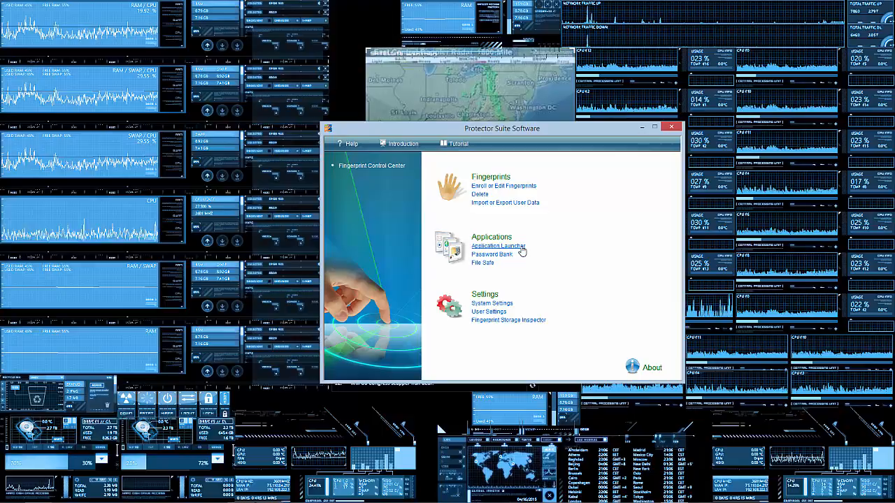
Step: Assign a program from the desktop to the right index finger, entering 'bla'
left_click(497, 246)
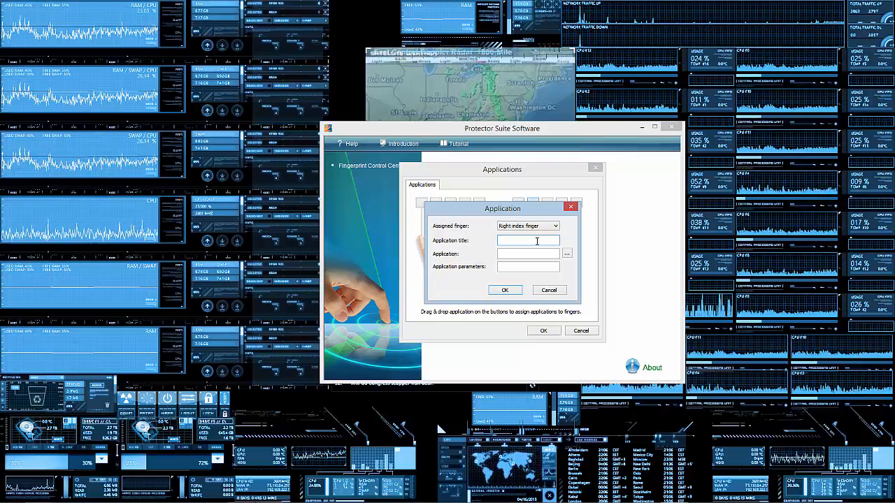
type("bla")
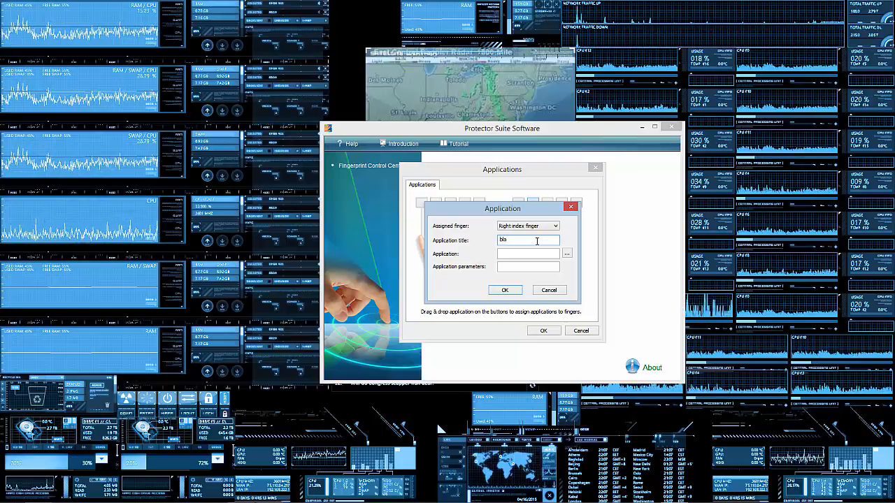
left_click(566, 254)
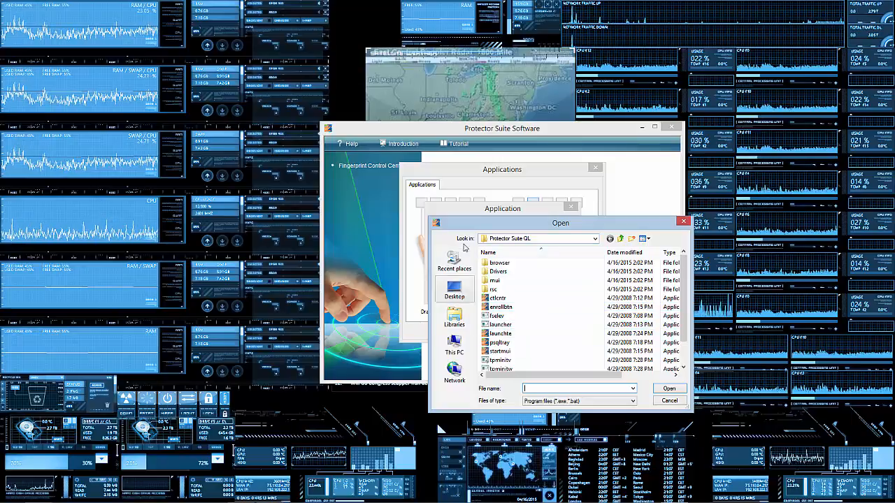
mouse_move(455, 289)
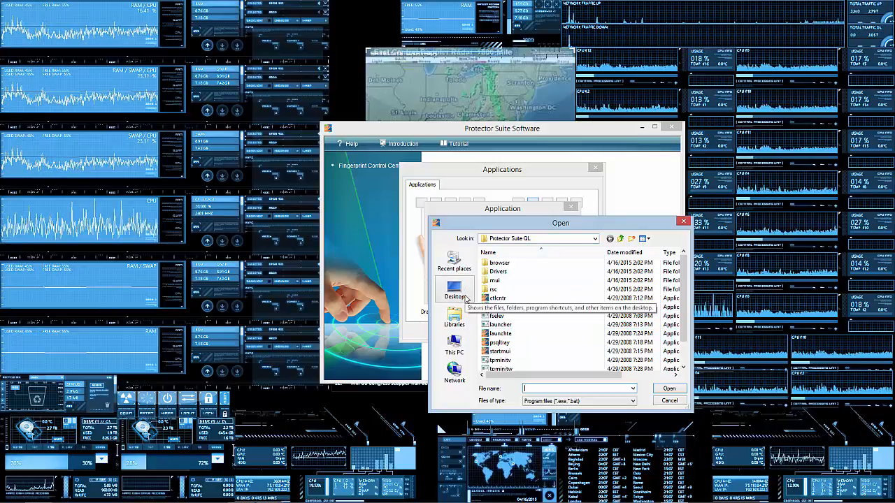
left_click(454, 288)
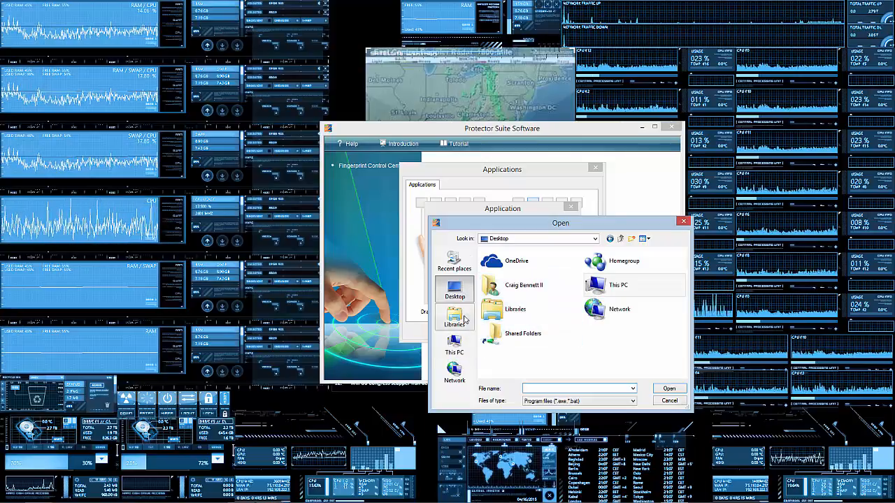
left_click(668, 388)
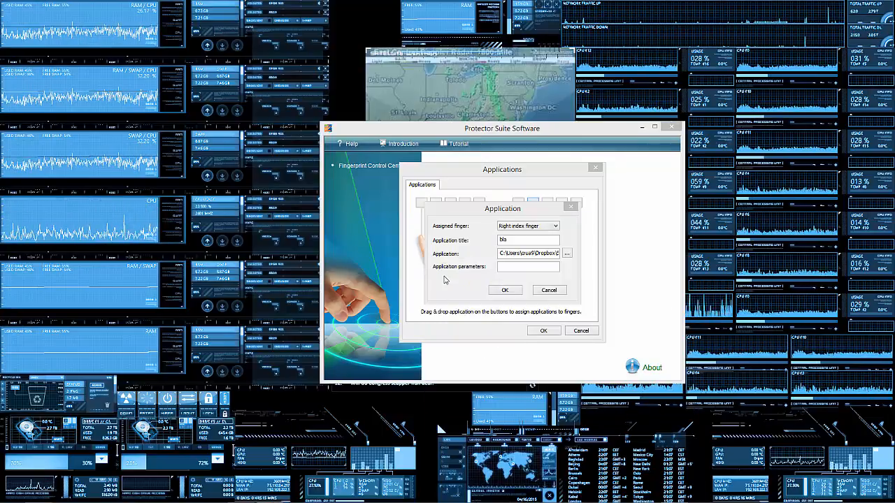
left_click(548, 290)
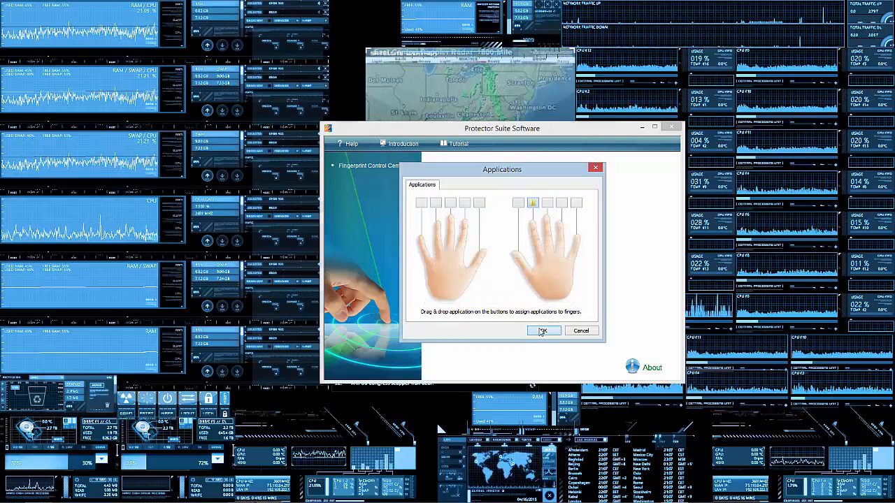
left_click(544, 331)
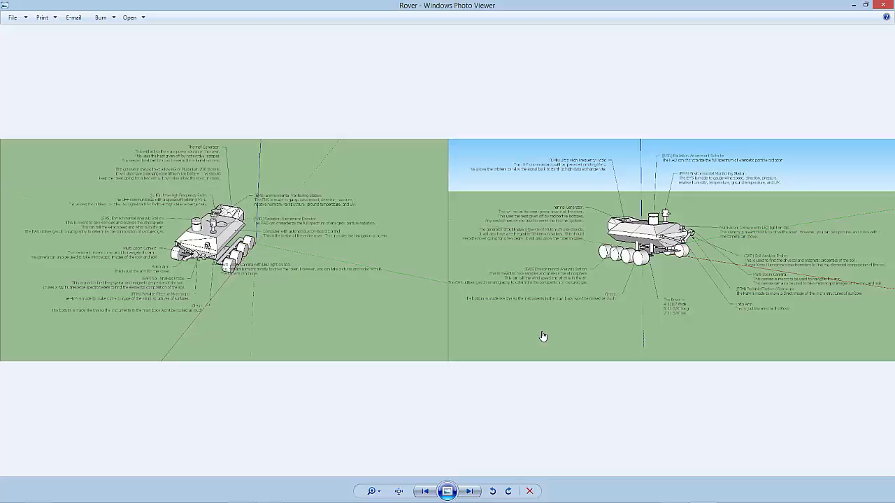
mouse_move(768, 60)
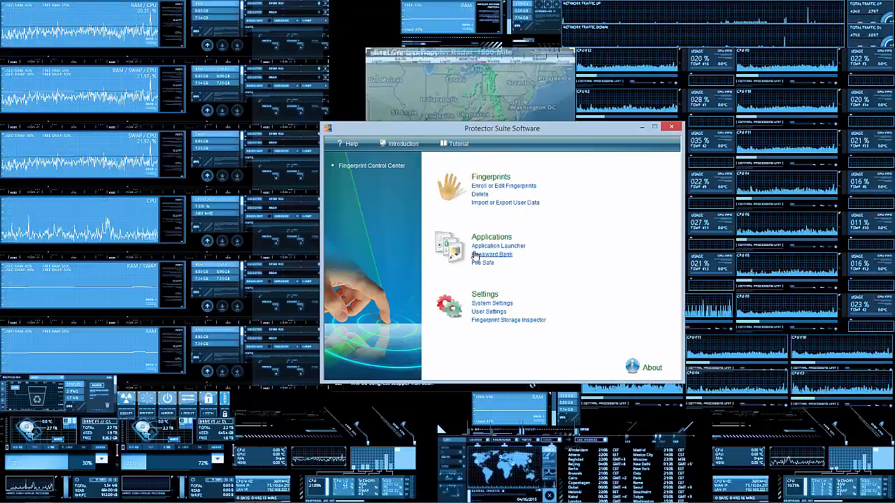
Step: Reopen the finger assignments, remove the right index finger's app, and confirm
left_click(498, 245)
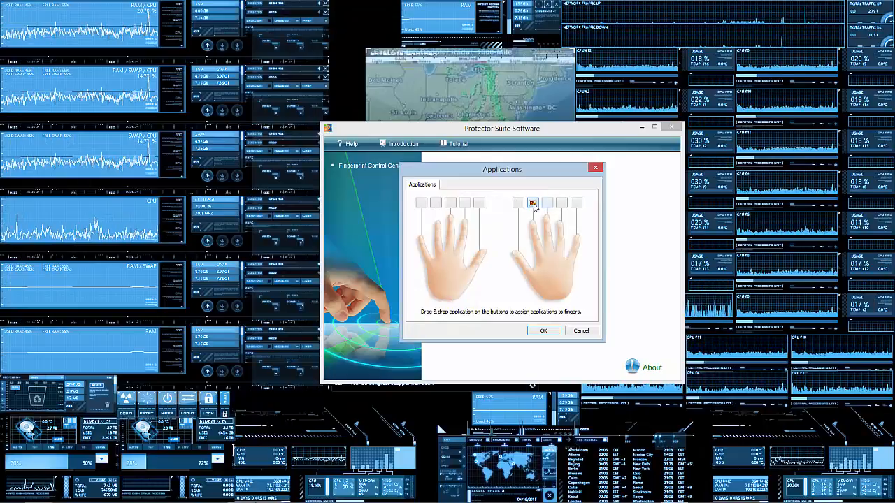
left_click(533, 204)
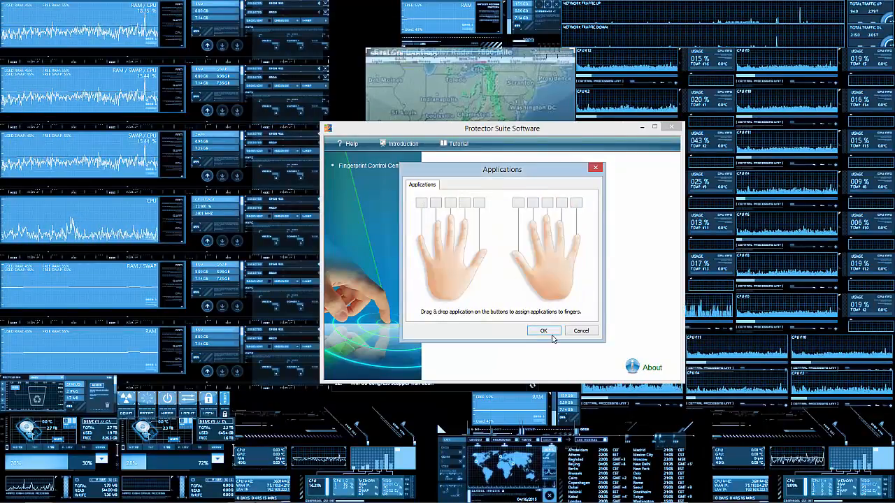
left_click(581, 330)
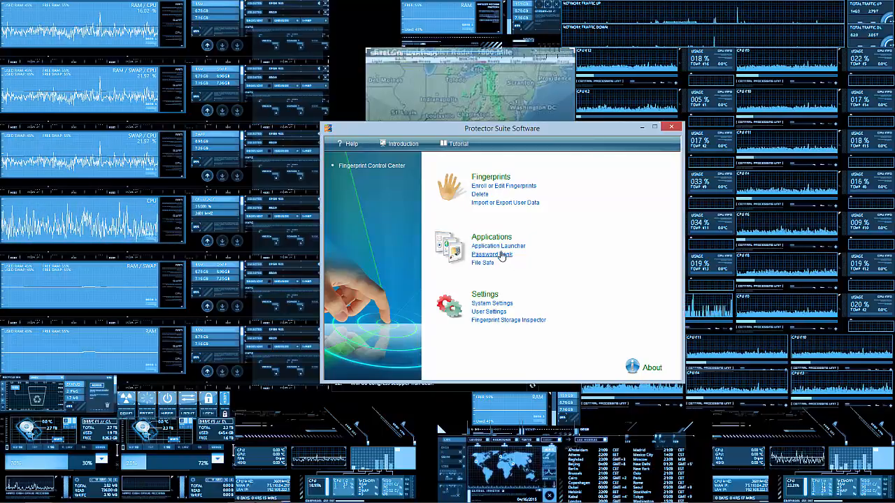
Step: Open Password Bank settings and view its empty Registrations list
left_click(492, 254)
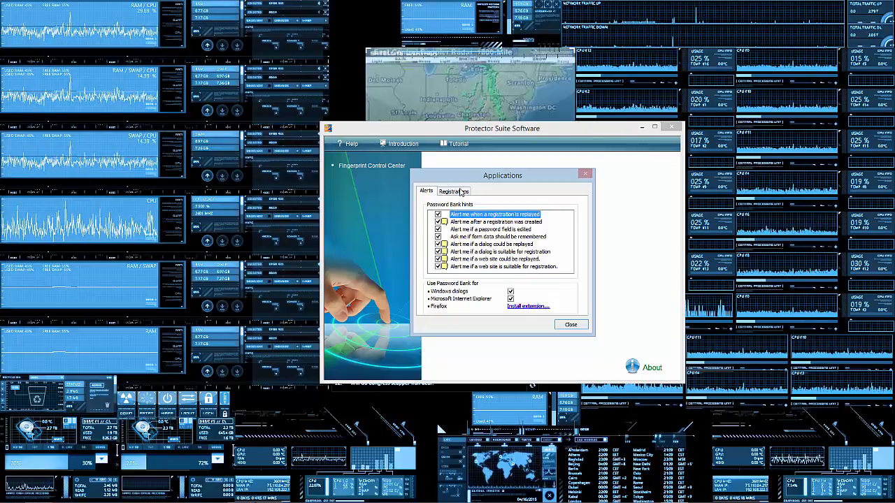
left_click(452, 191)
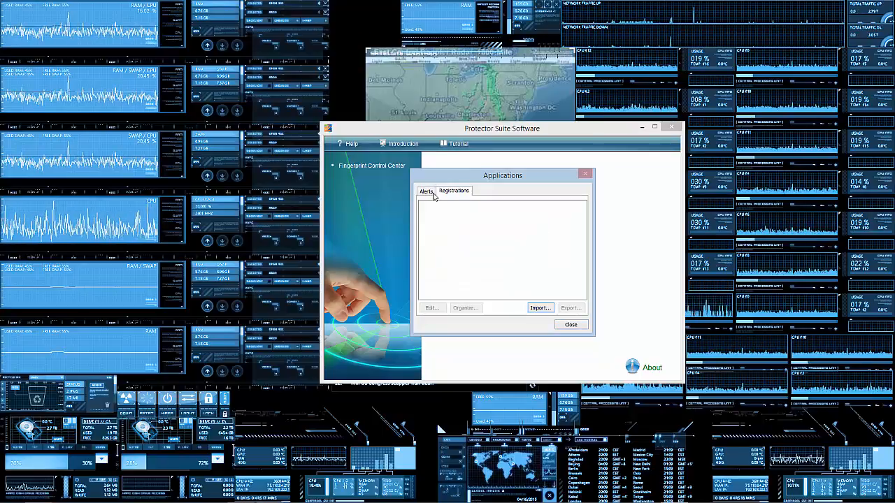
left_click(426, 191)
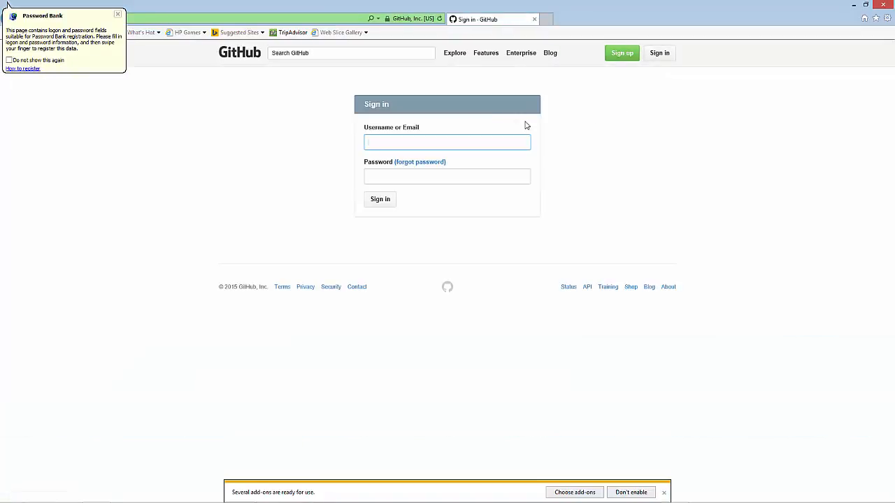
Step: Sign in to GitHub as 'sdfdsiafhasoj', decline the browser prompt, accept Password Bank's
type("sdfdsiafhasoj")
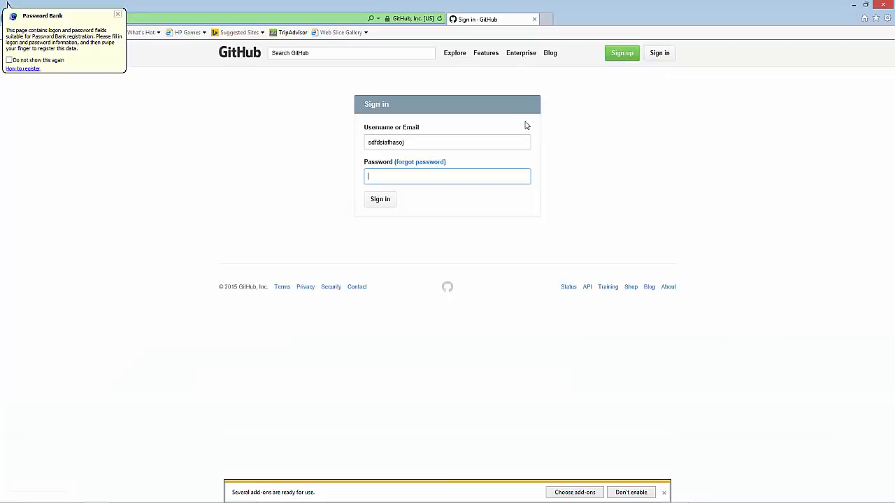
type("password")
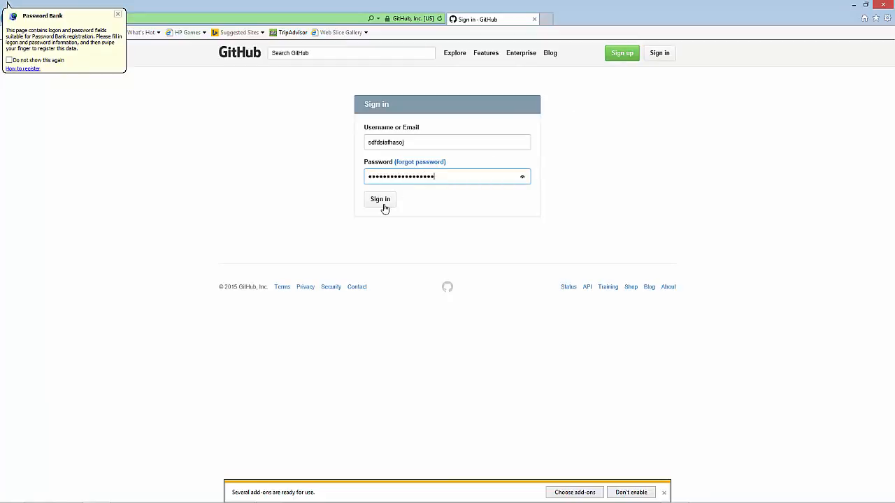
left_click(380, 199)
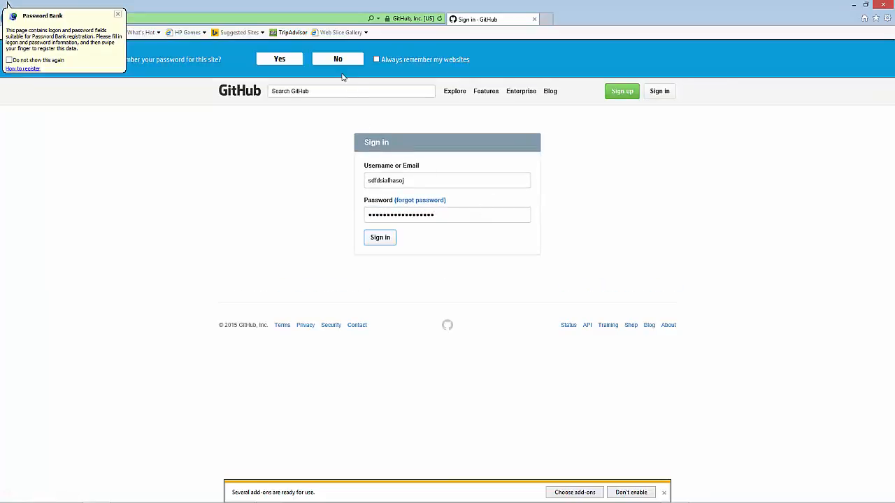
left_click(379, 237)
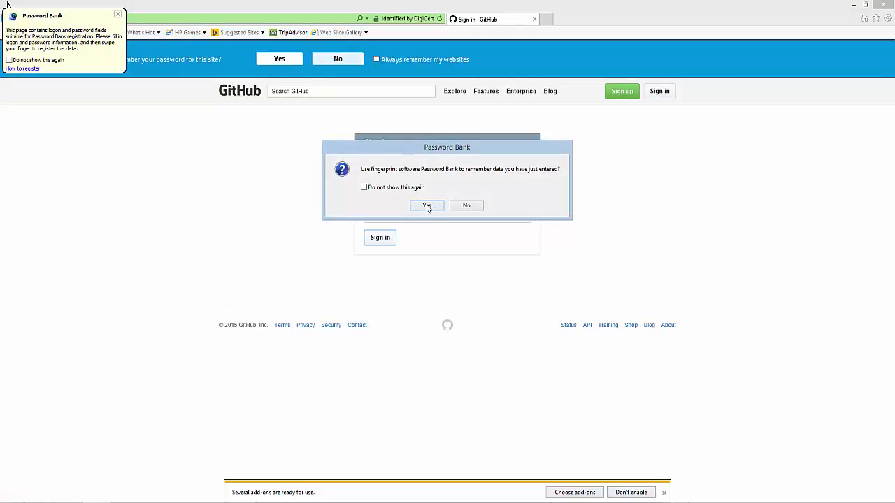
left_click(426, 205)
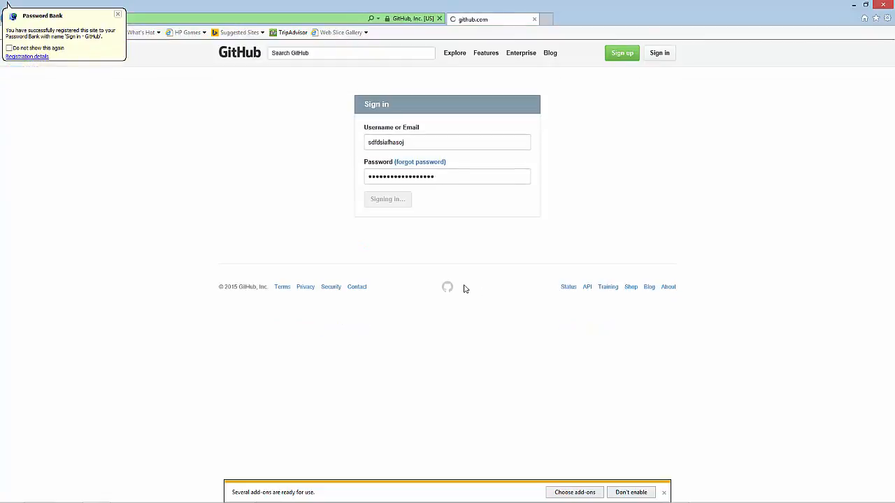
left_click(387, 199)
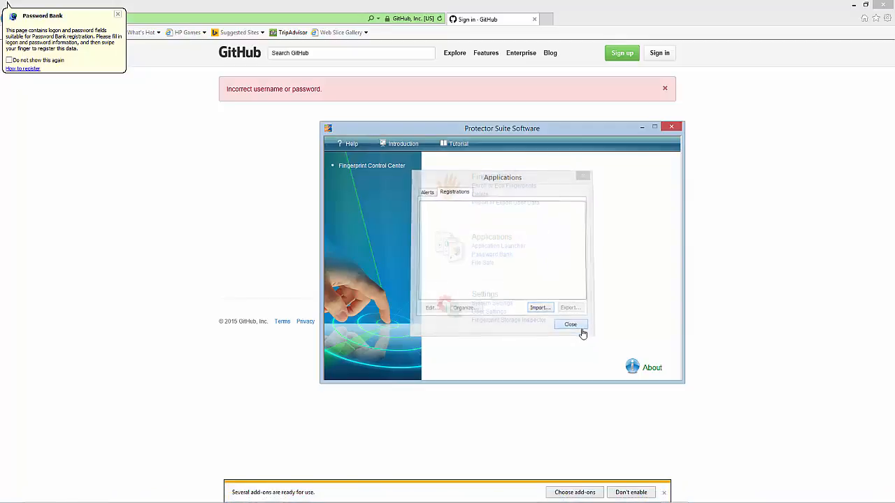
Step: Inspect the Sign in - GitHub registration's saved details, then close Password Bank settings
left_click(453, 191)
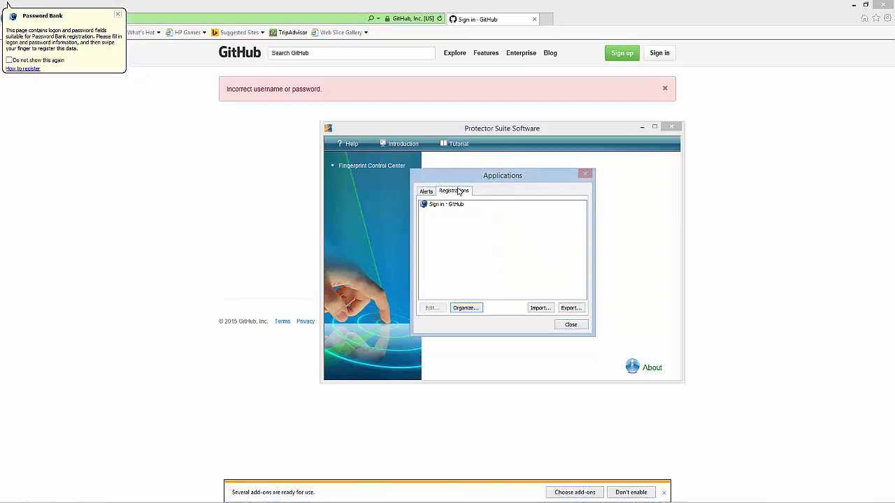
left_click(445, 203)
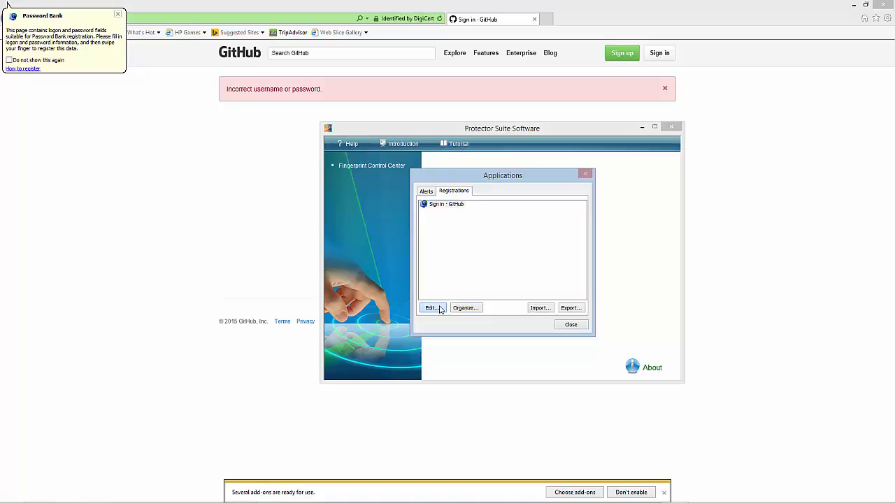
left_click(430, 307)
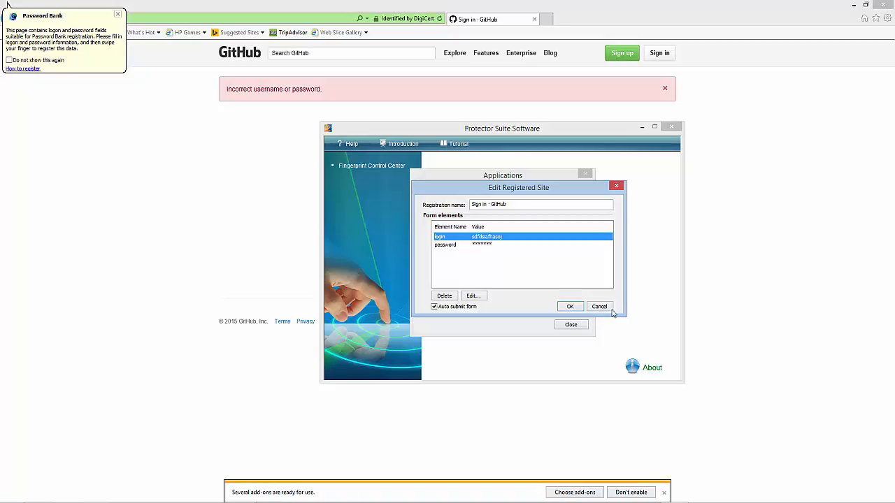
left_click(599, 306)
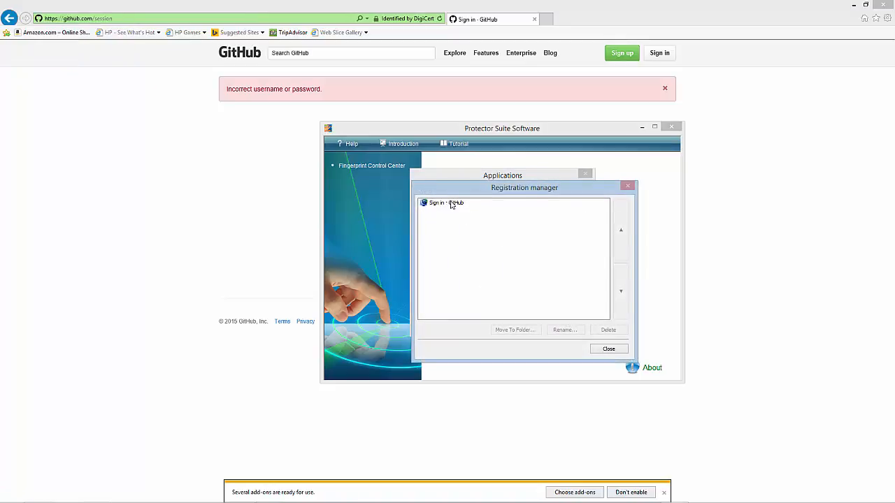
left_click(445, 202)
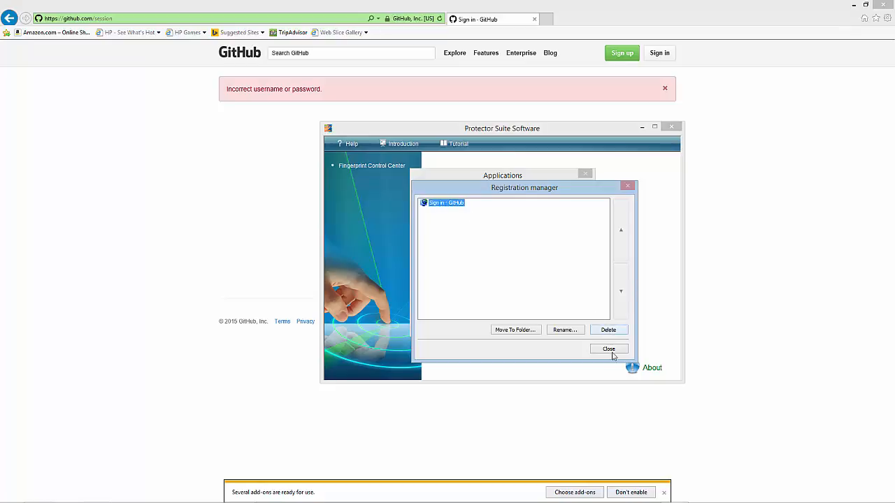
left_click(608, 349)
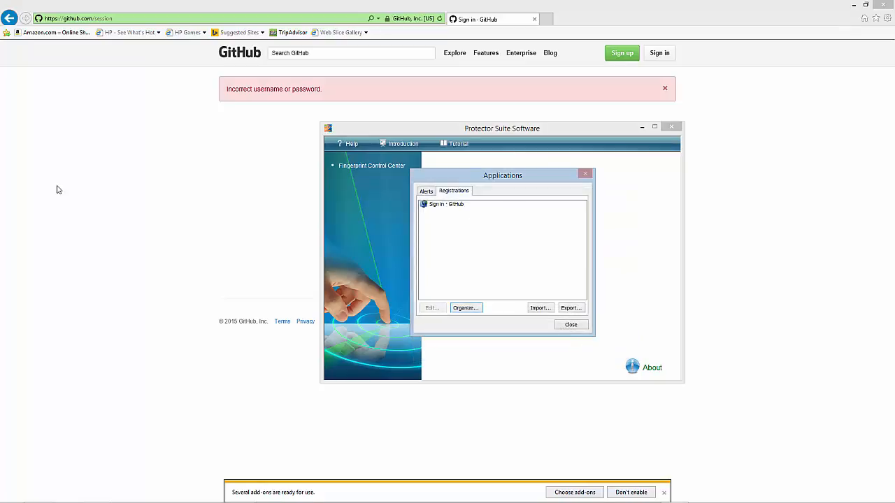
left_click(570, 324)
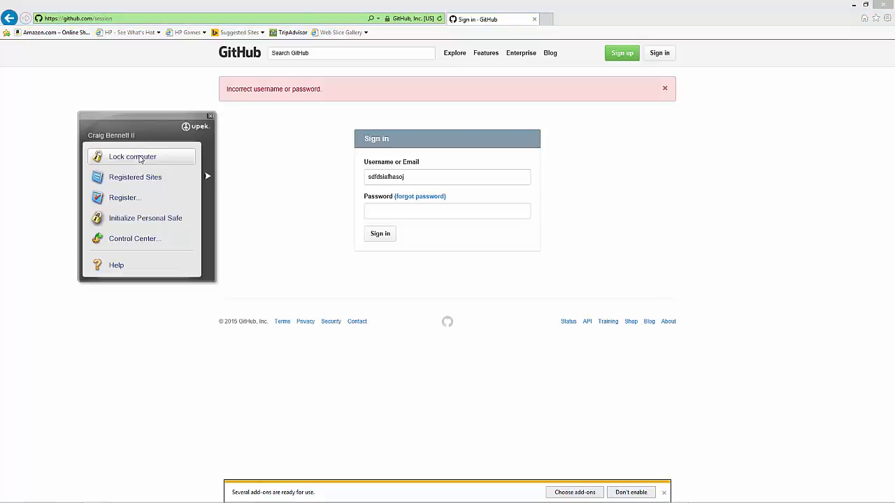
mouse_move(618, 320)
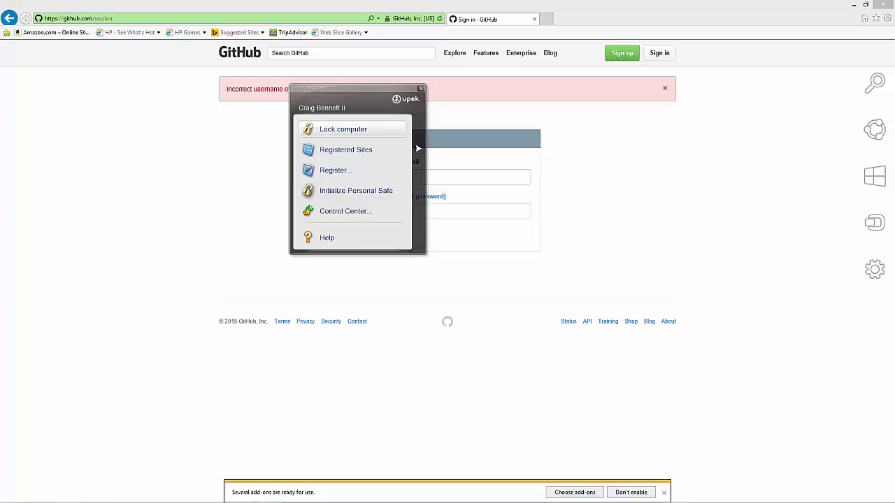
mouse_move(411, 145)
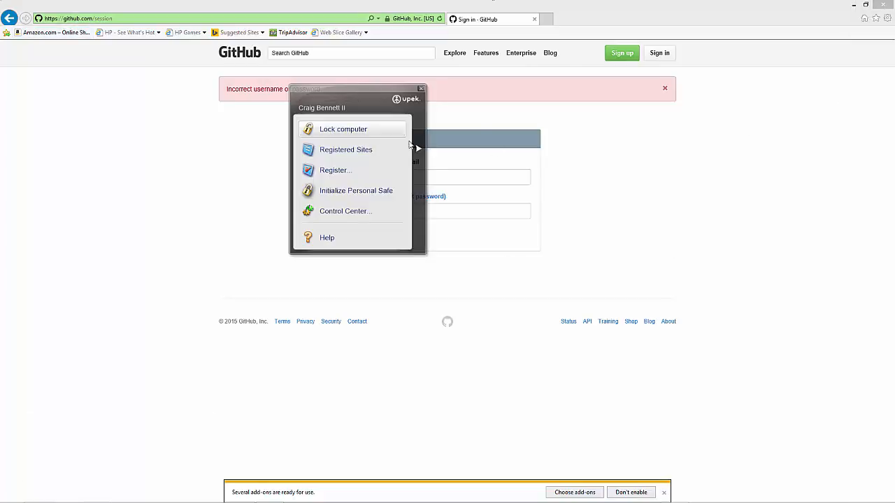